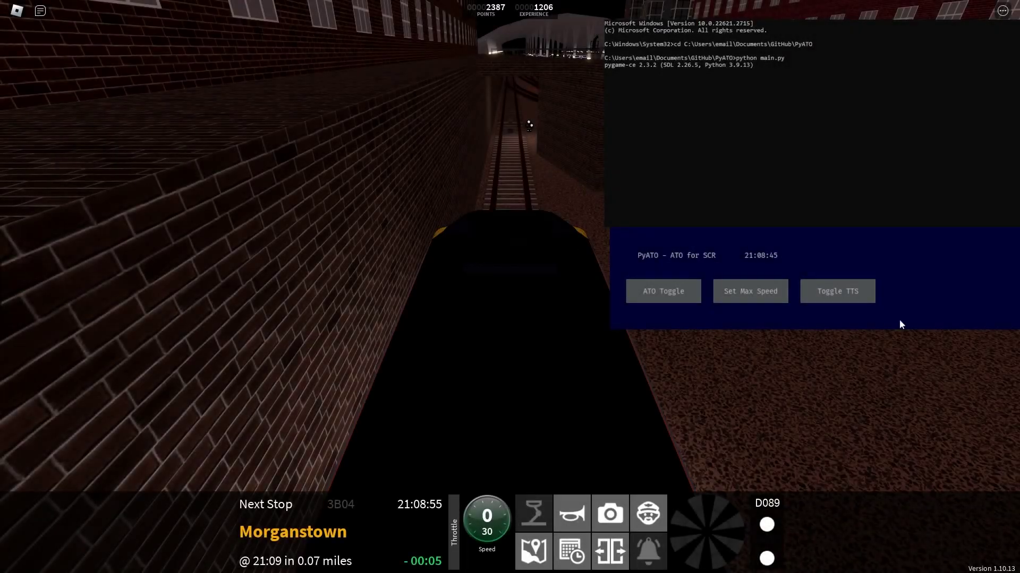
Step: Enable PyATO text-to-speech announcements and automatic train operation toward Morganstown
click(750, 291)
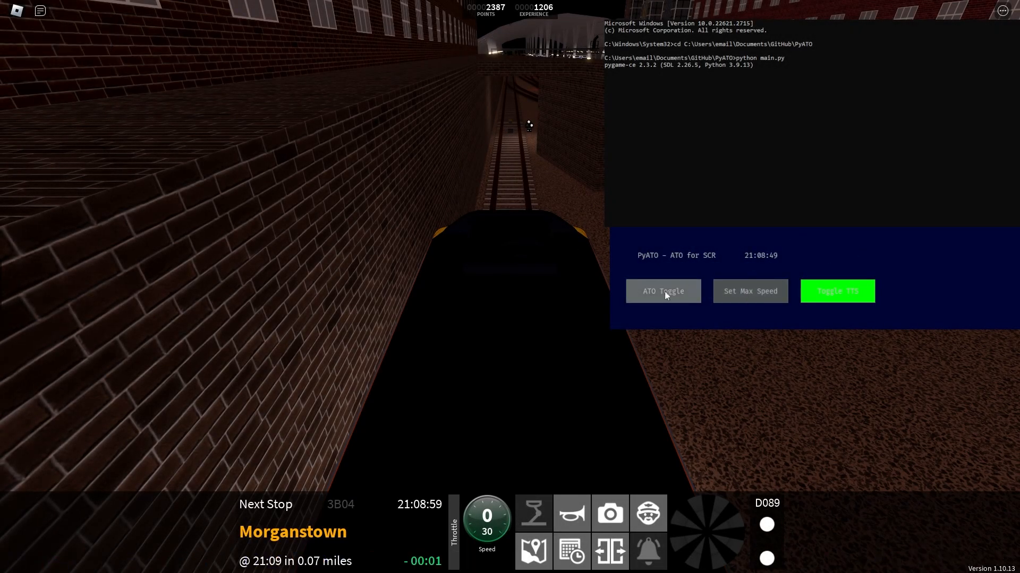
click(663, 291)
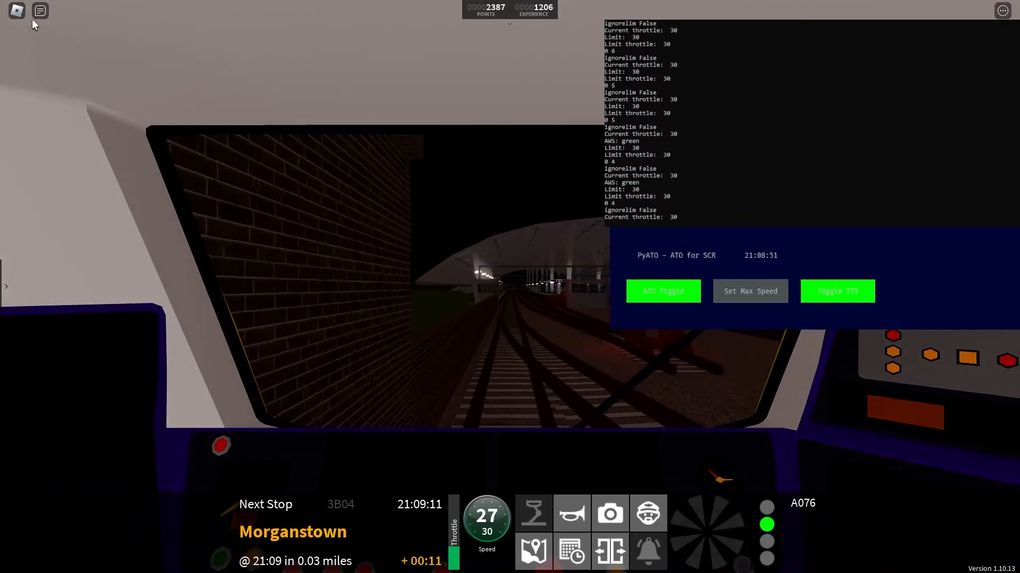
click(39, 10)
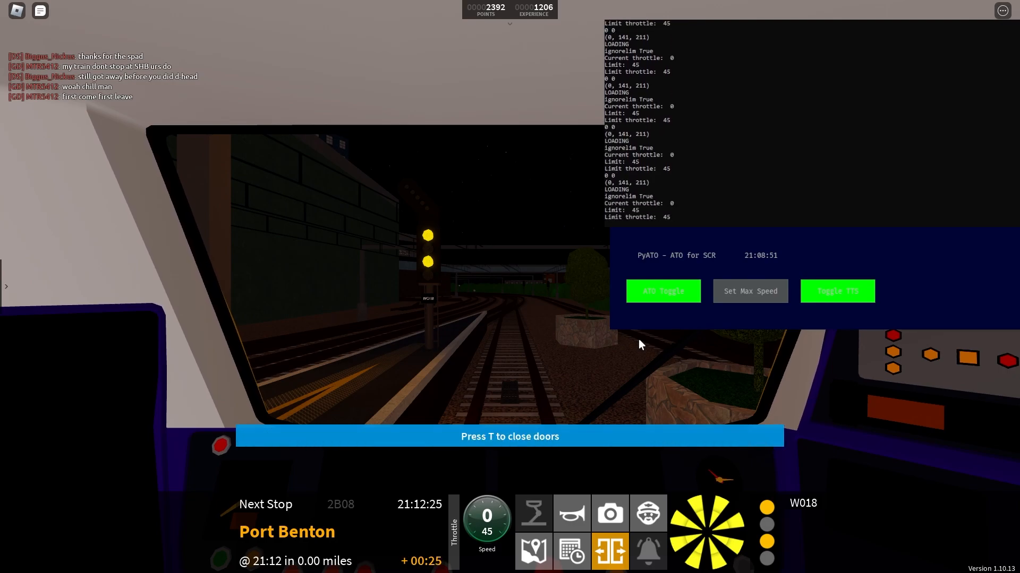
Step: Close the train doors at Port Benton with the T key
key(t)
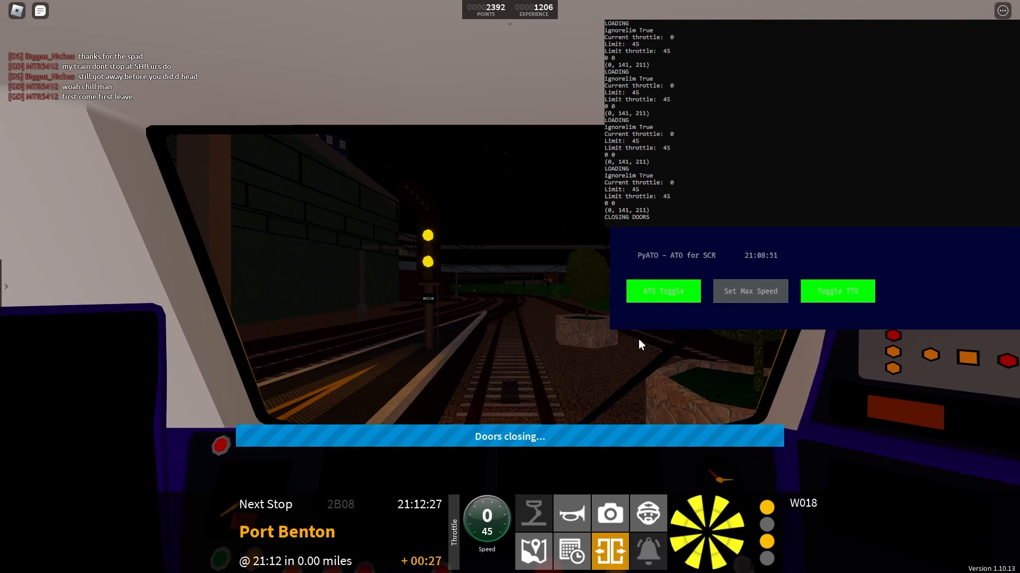